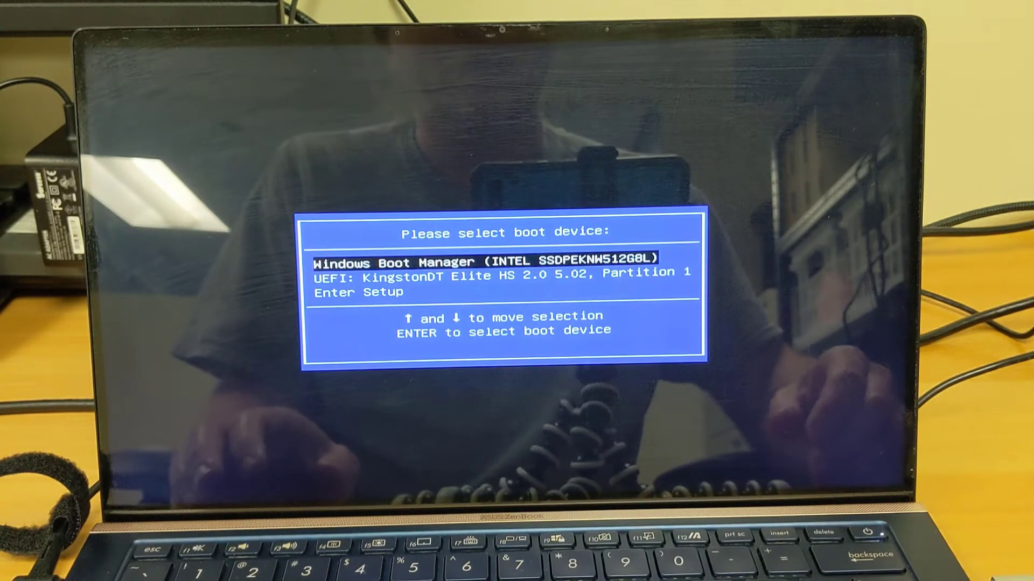
Boot the laptop from 'UEFI: KingstonDT Elite HS 2.0' to start Clonezilla Live
key(down)
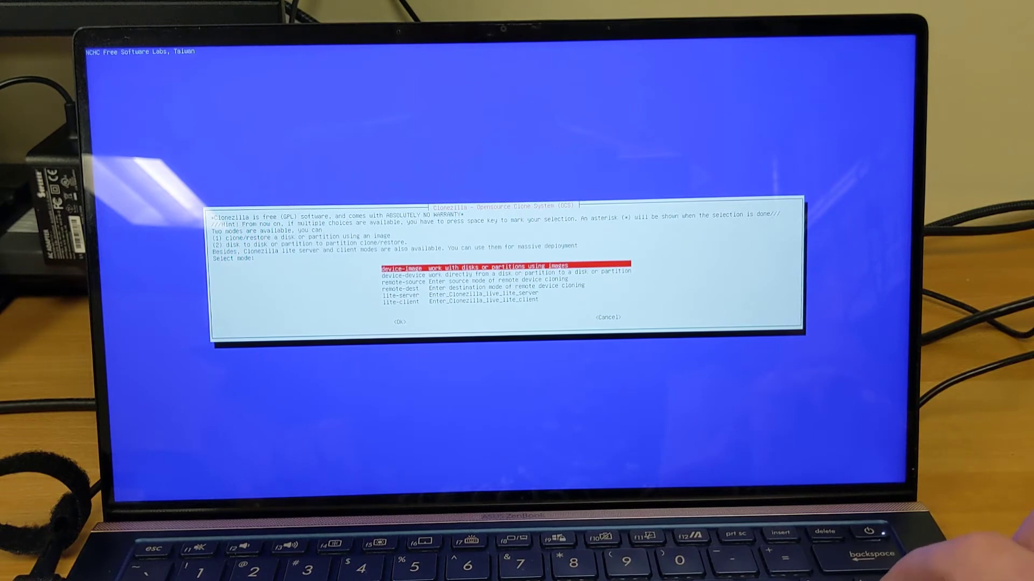
Choose device-image mode and advance to the image repository device list
key(Return)
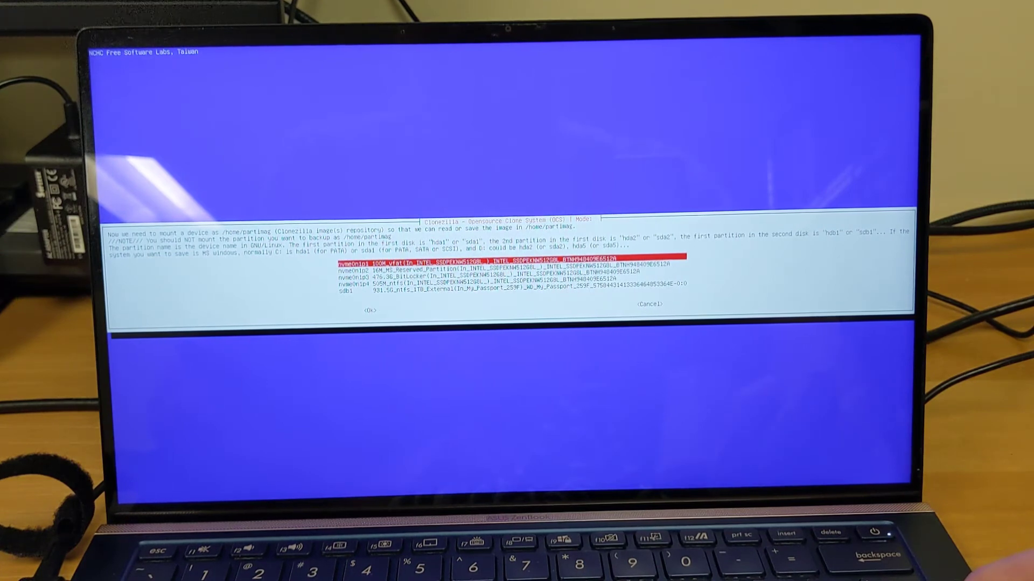
Mount sdb1 (My Passport) as the image repository at its root directory
key(Down)
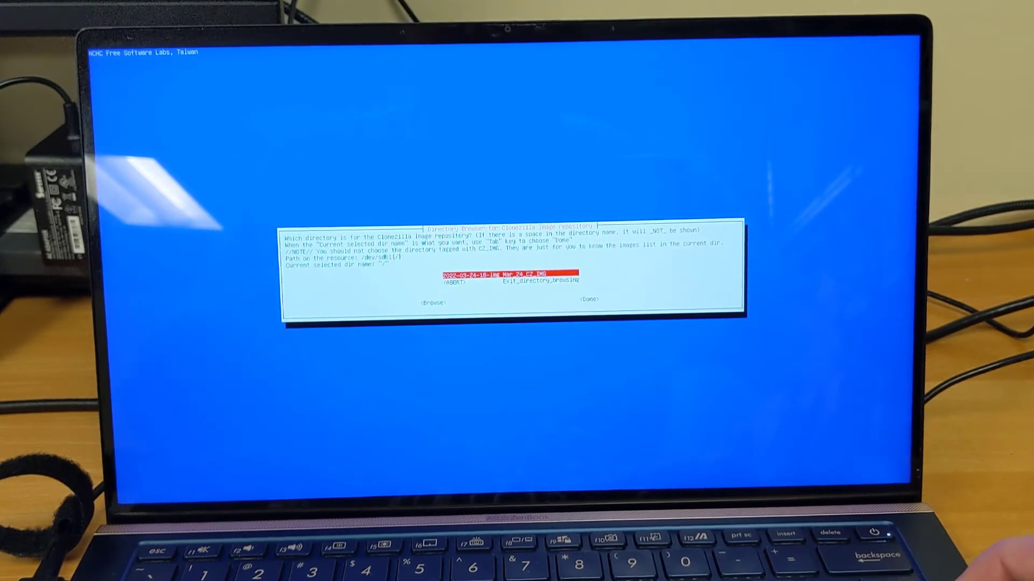
key(Tab)
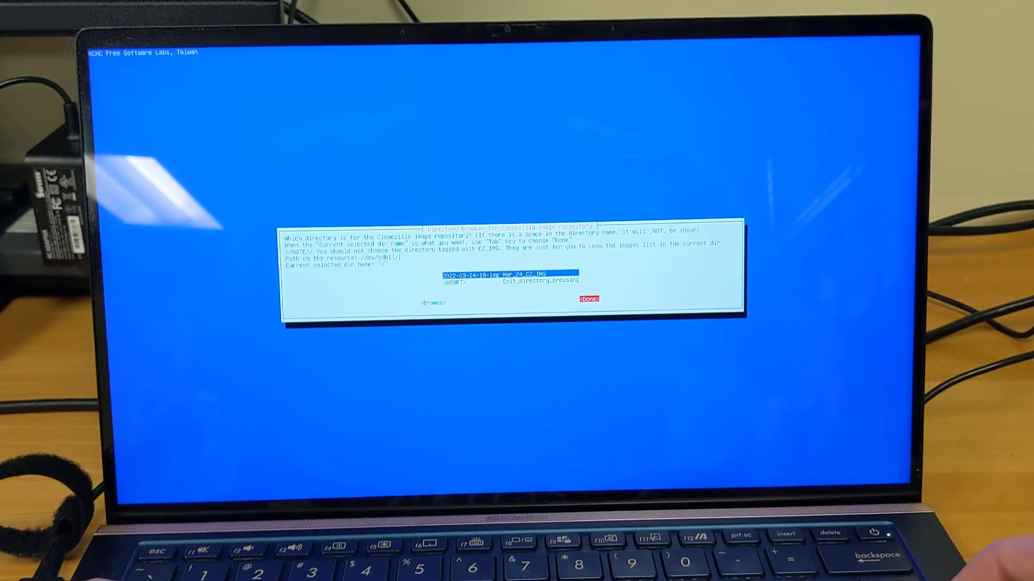
click(589, 299)
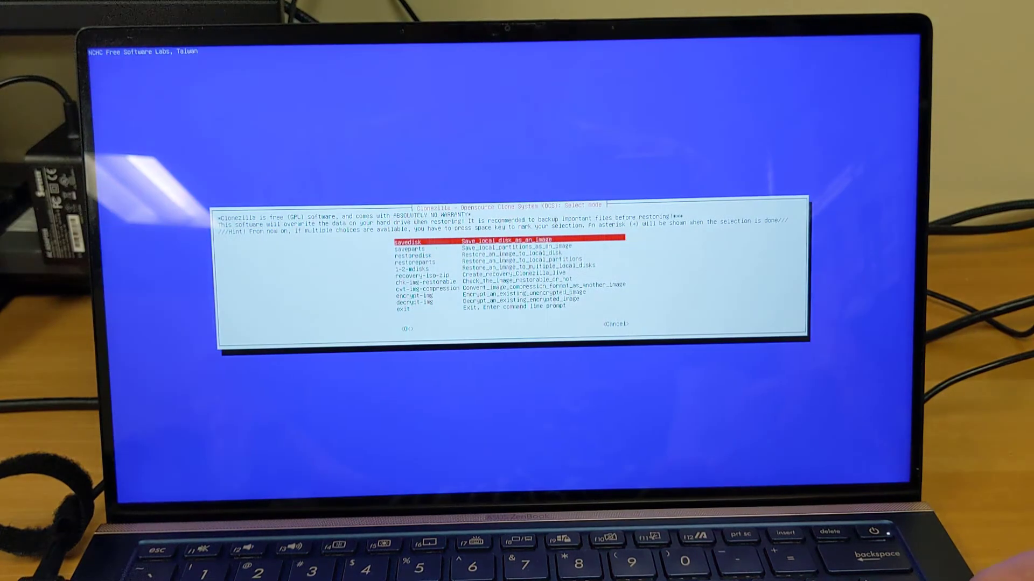
key(Down)
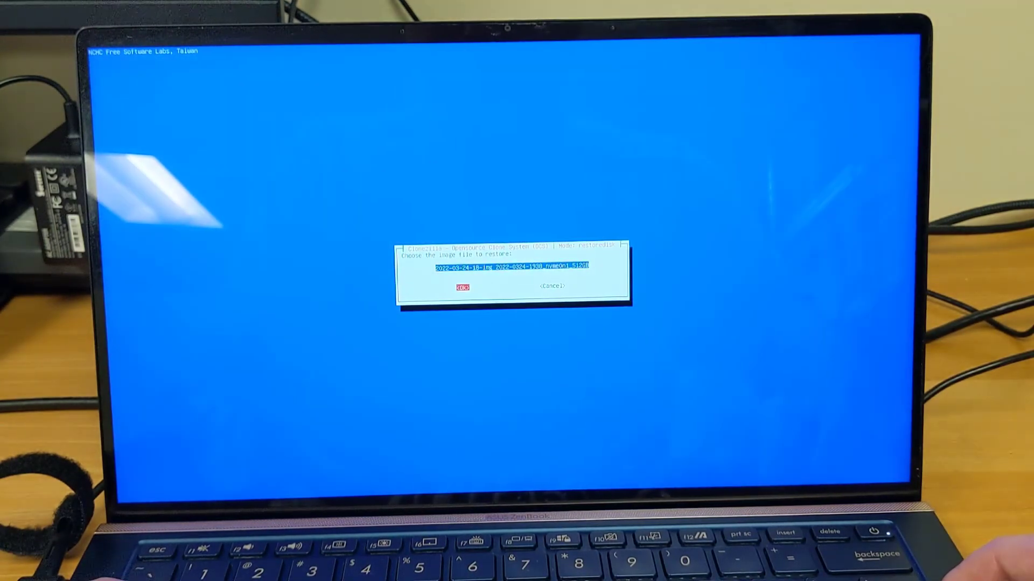
click(461, 287)
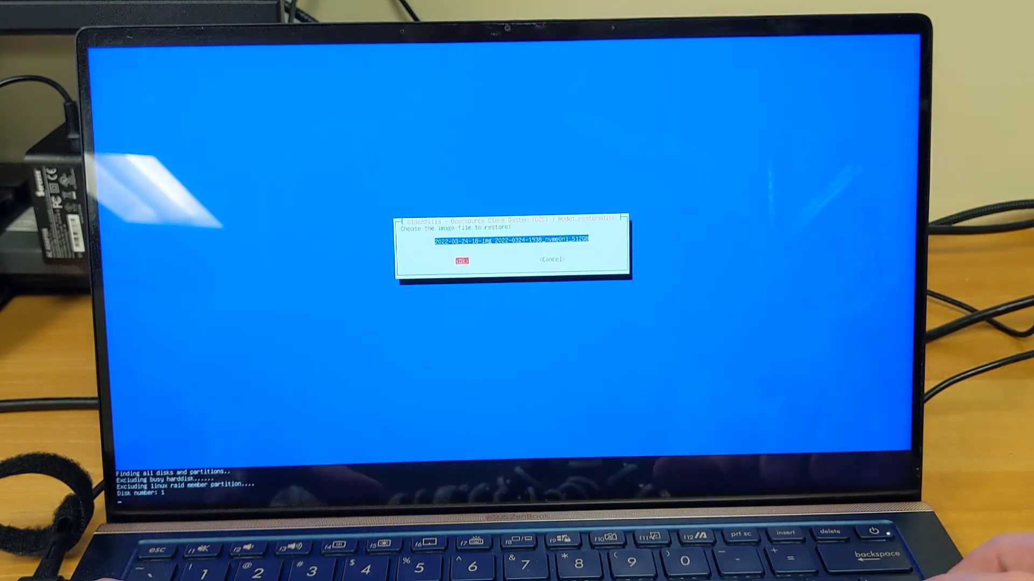
Restore onto nvme0n1, the 512GB Intel SSD, confirming the overwrite with 'y'
key(Return)
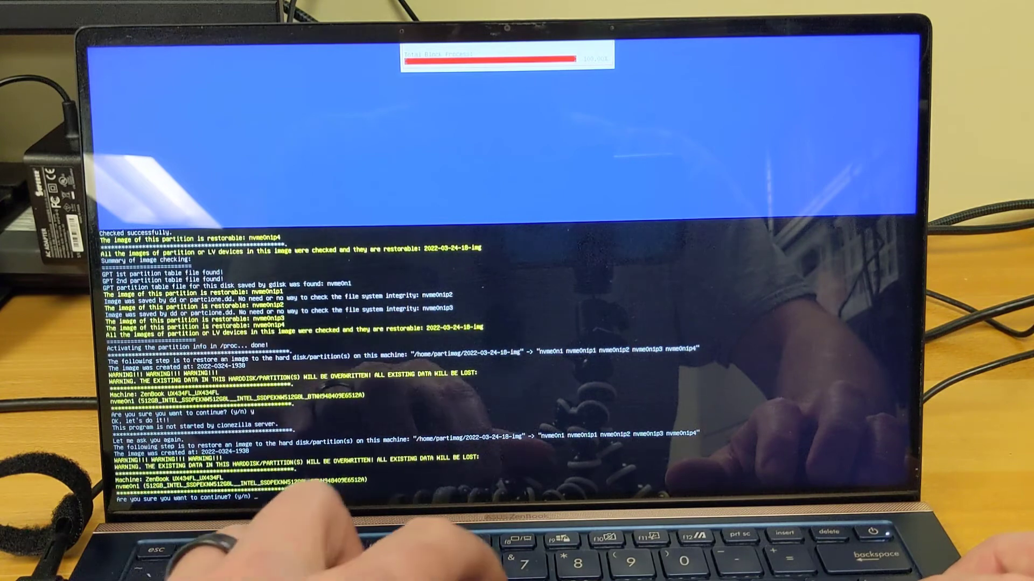
text(y)
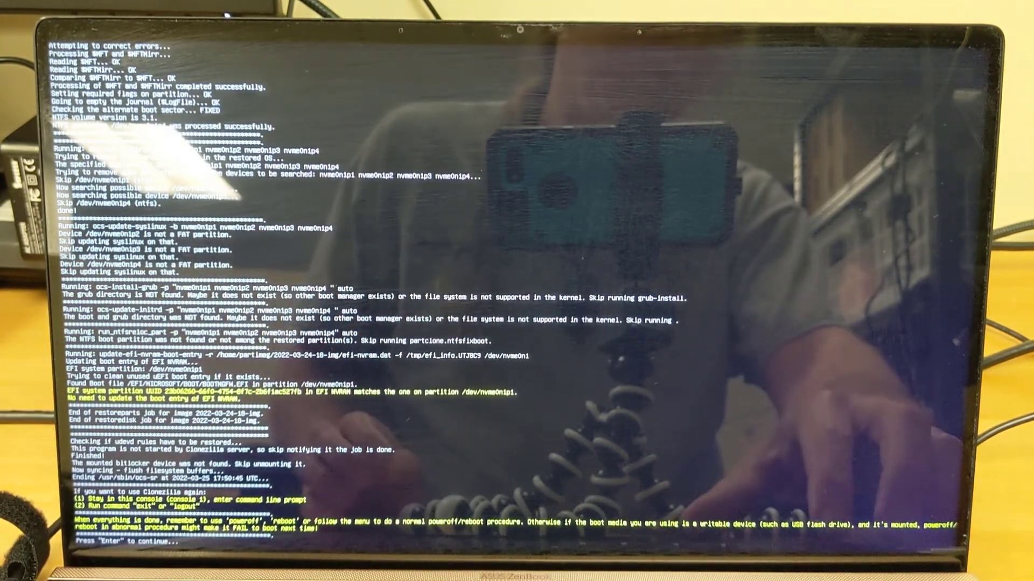
Dismiss the completion log and highlight 'poweroff' in the final menu
key(enter)
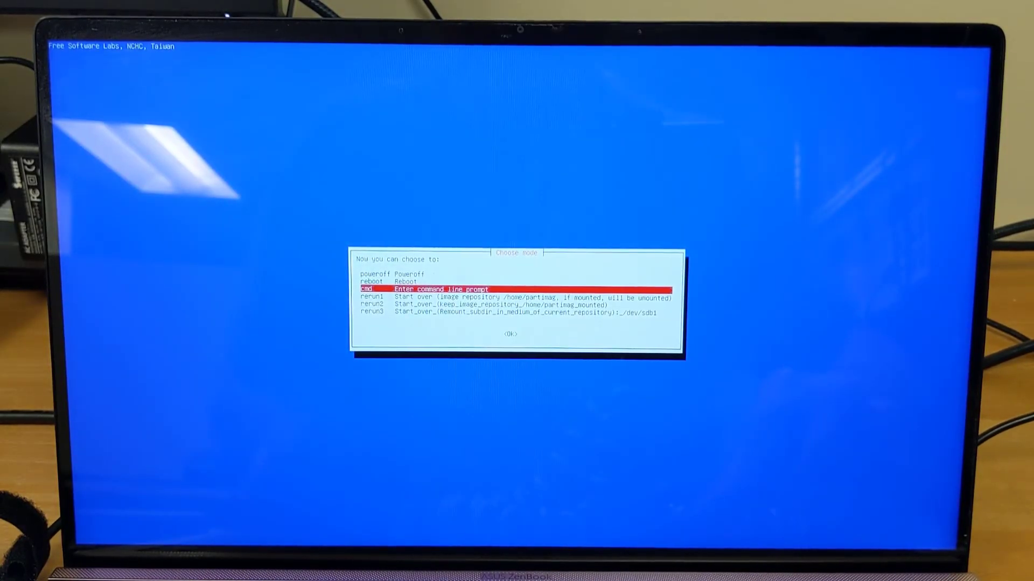
key(Up)
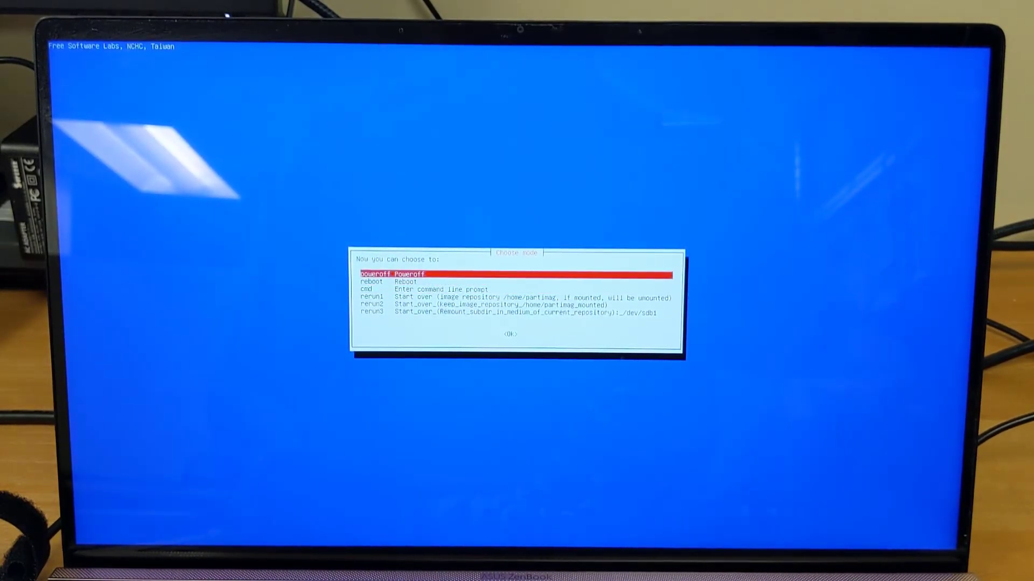